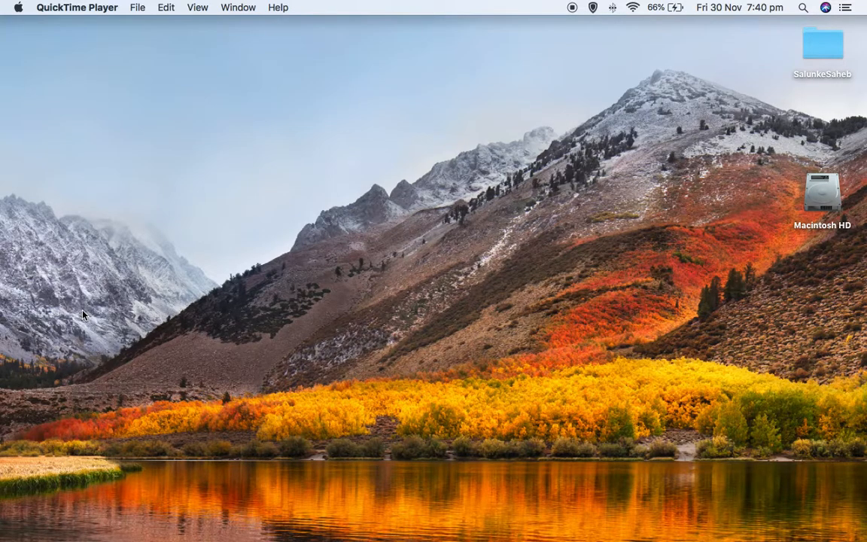
mouse_move(222, 283)
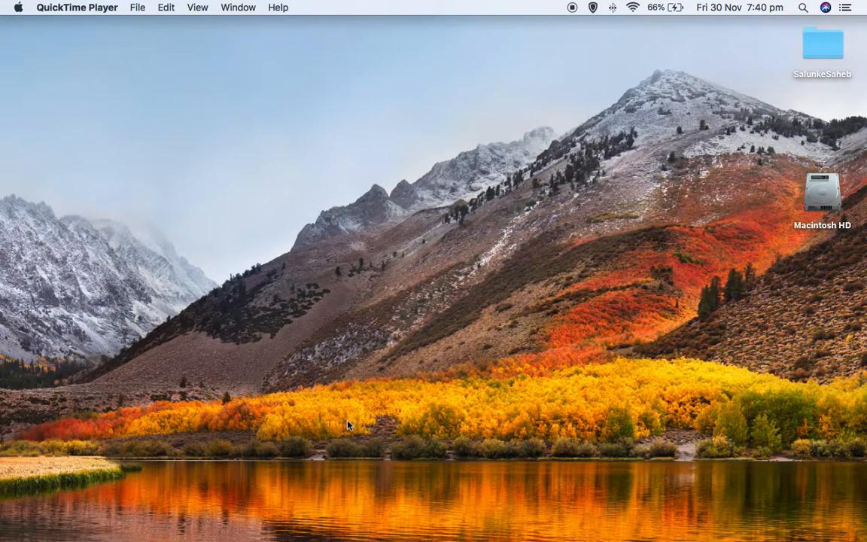
mouse_move(350, 515)
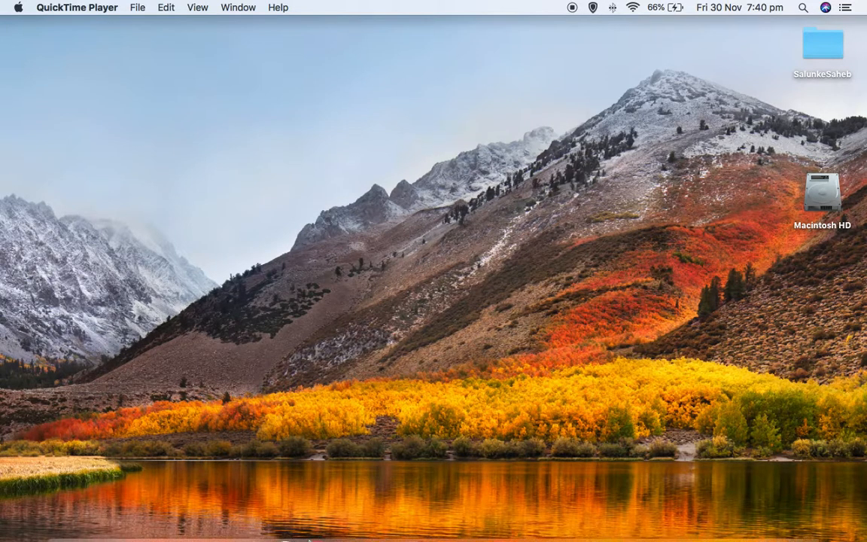
mouse_move(375, 524)
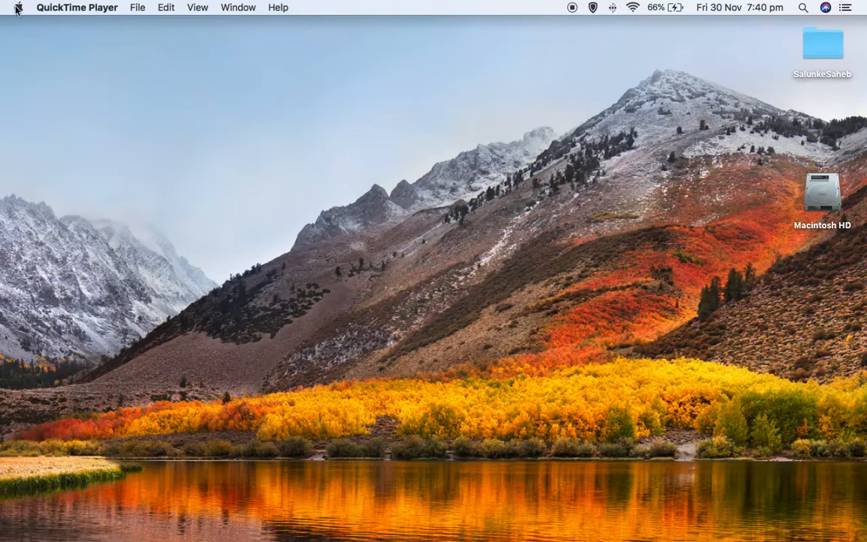
Launch System Preferences from the Apple menu and go to the Dock settings pane
left_click(78, 7)
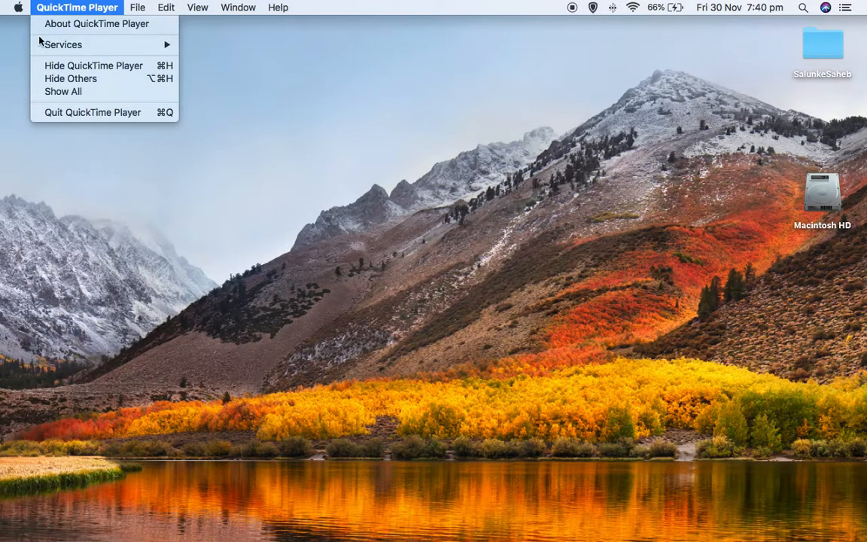
left_click(15, 6)
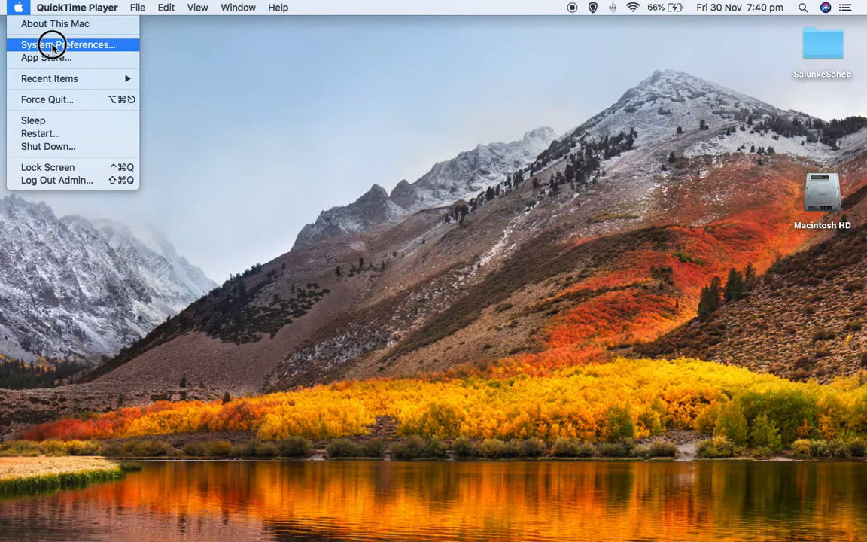
left_click(53, 45)
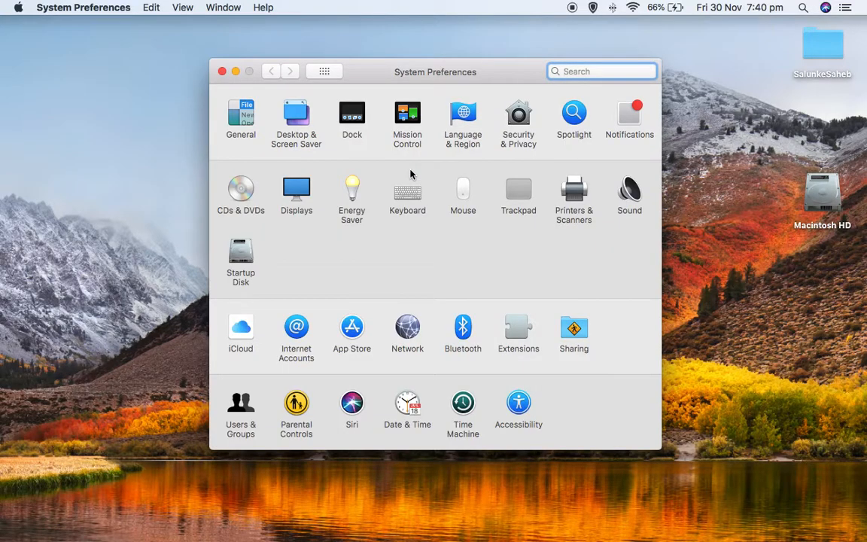
left_click(352, 113)
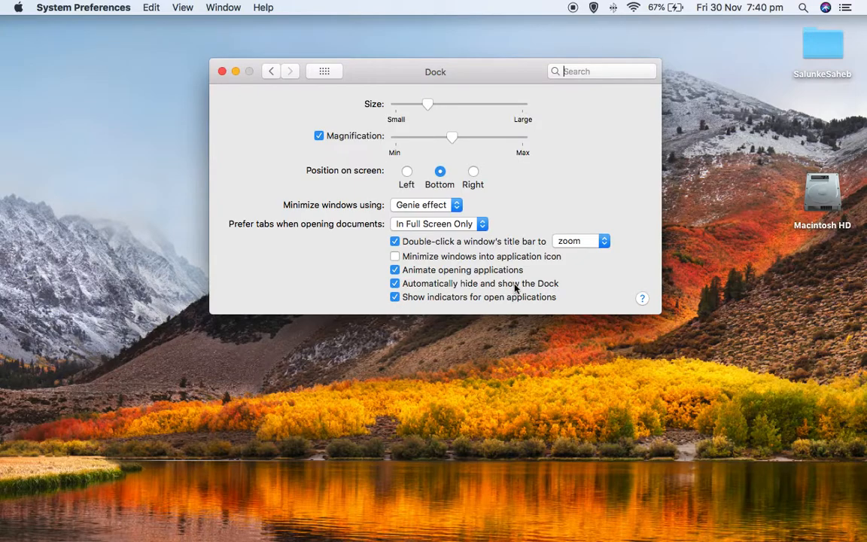
mouse_move(409, 289)
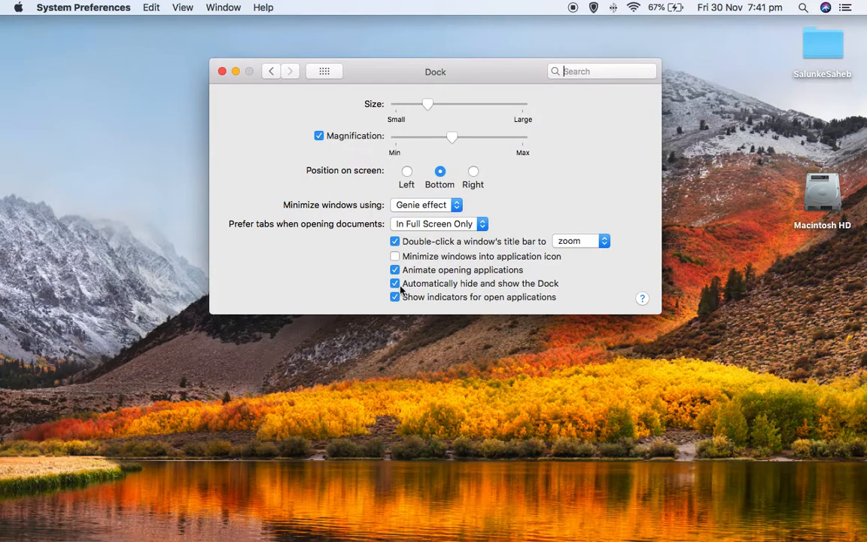
Uncheck 'Automatically hide and show the Dock' so the Dock stays visible
left_click(394, 283)
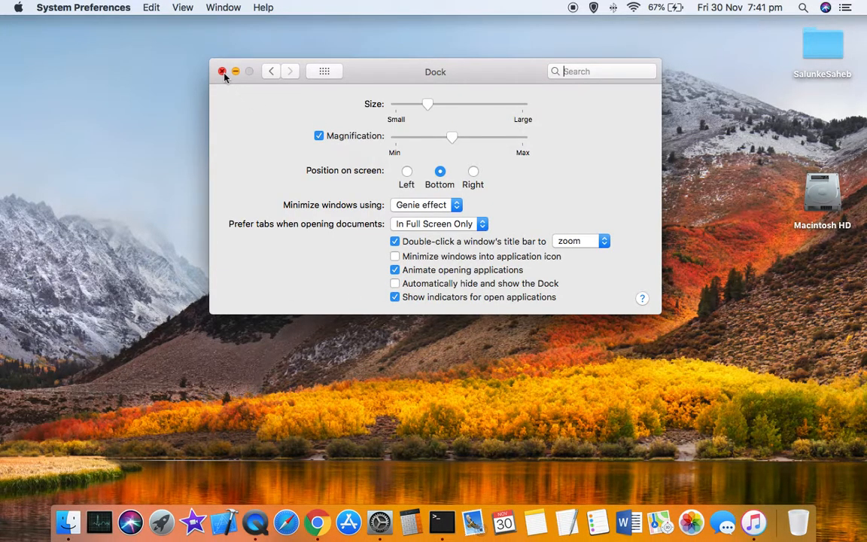
Close the System Preferences window, leaving the Dock permanently showing
left_click(221, 73)
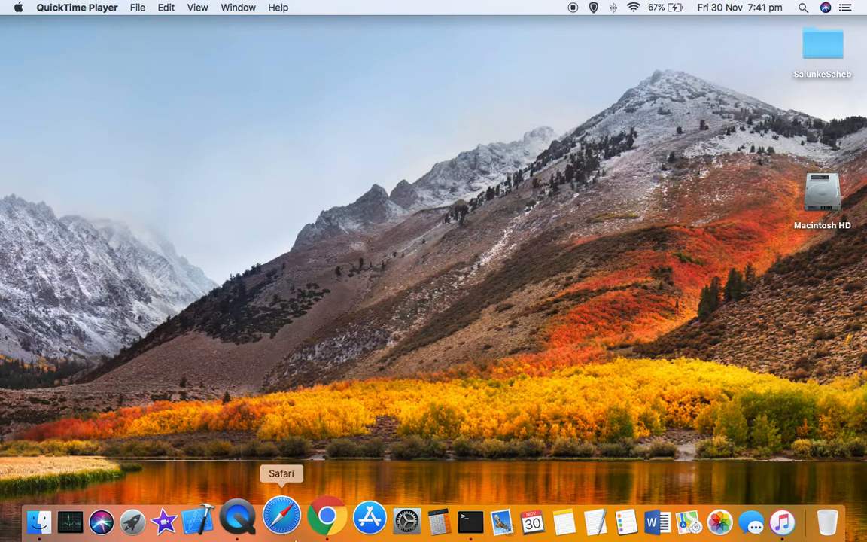
mouse_move(373, 382)
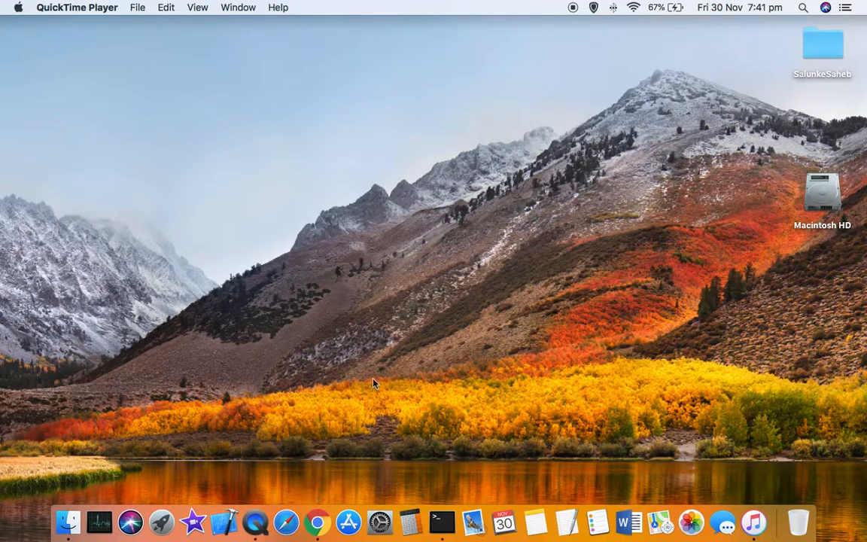
mouse_move(443, 518)
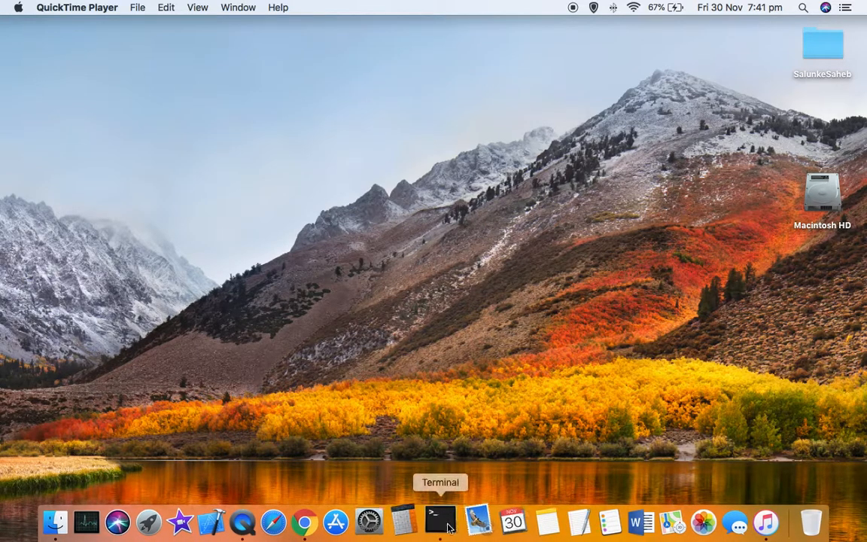
mouse_move(218, 517)
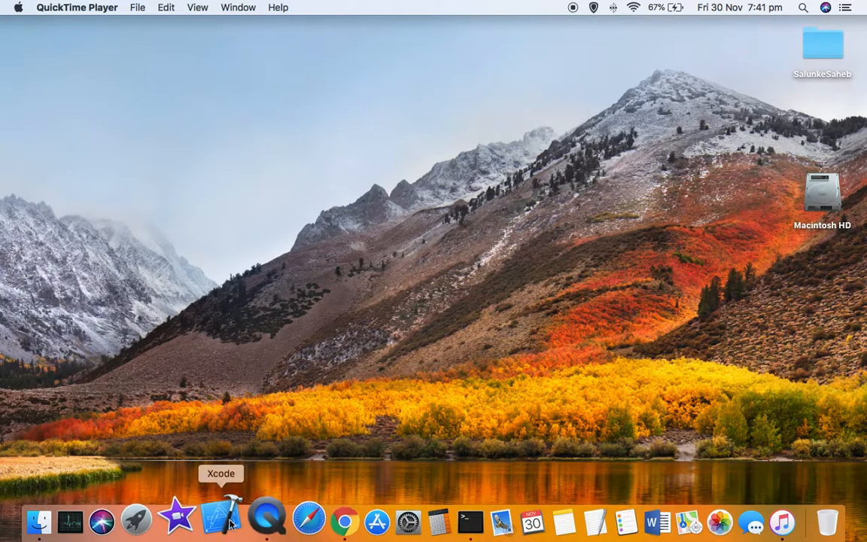
mouse_move(337, 334)
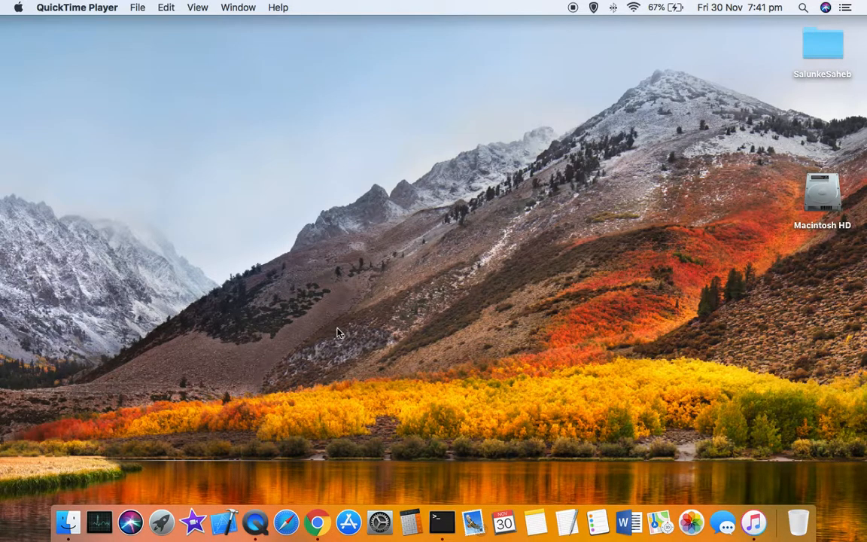